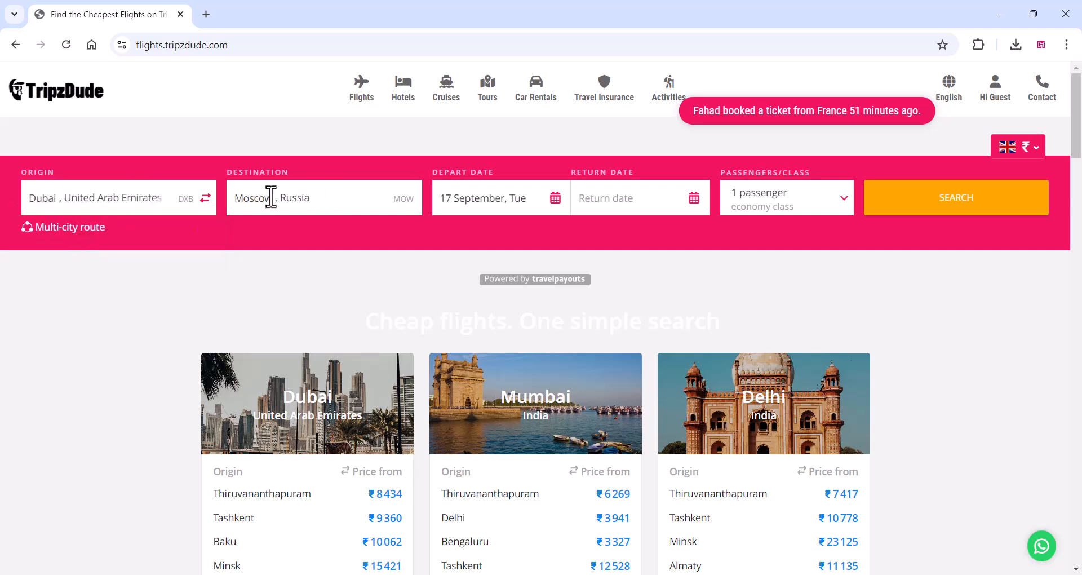
Step: Choose New York, NY as destination for 18 September and drop the return date
text(New)
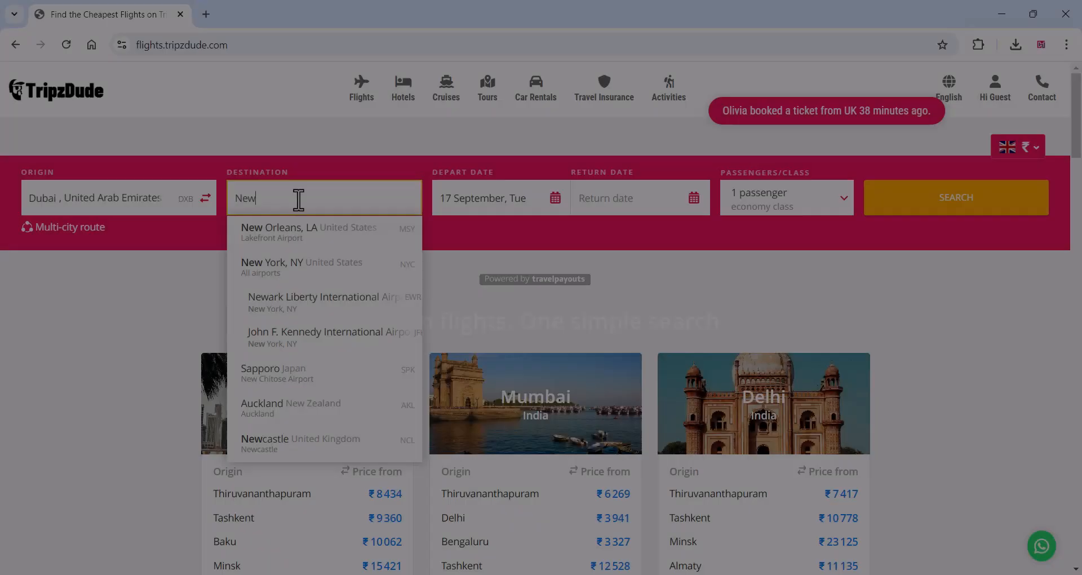
click(302, 267)
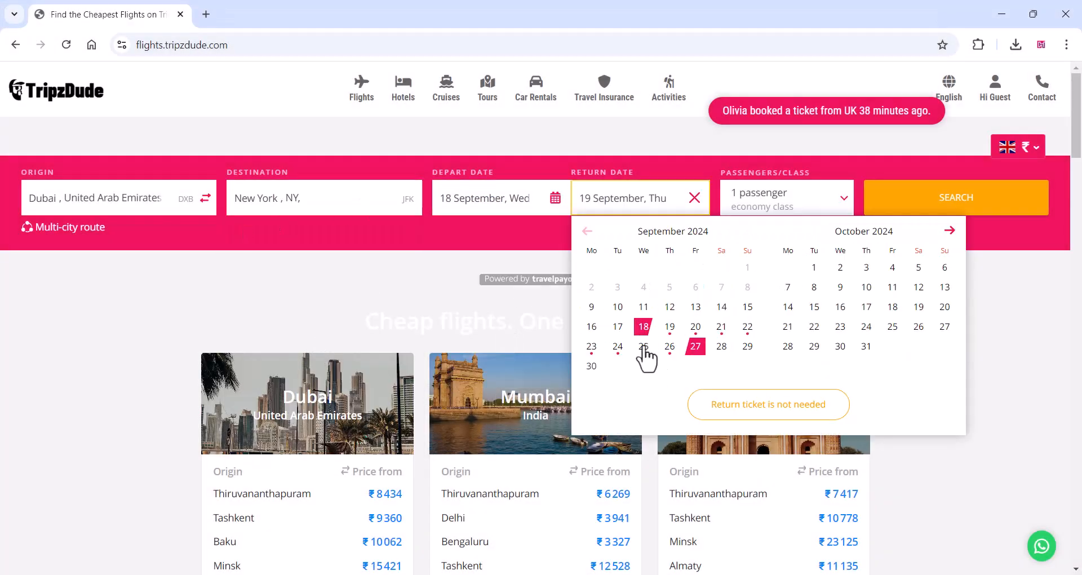
click(768, 405)
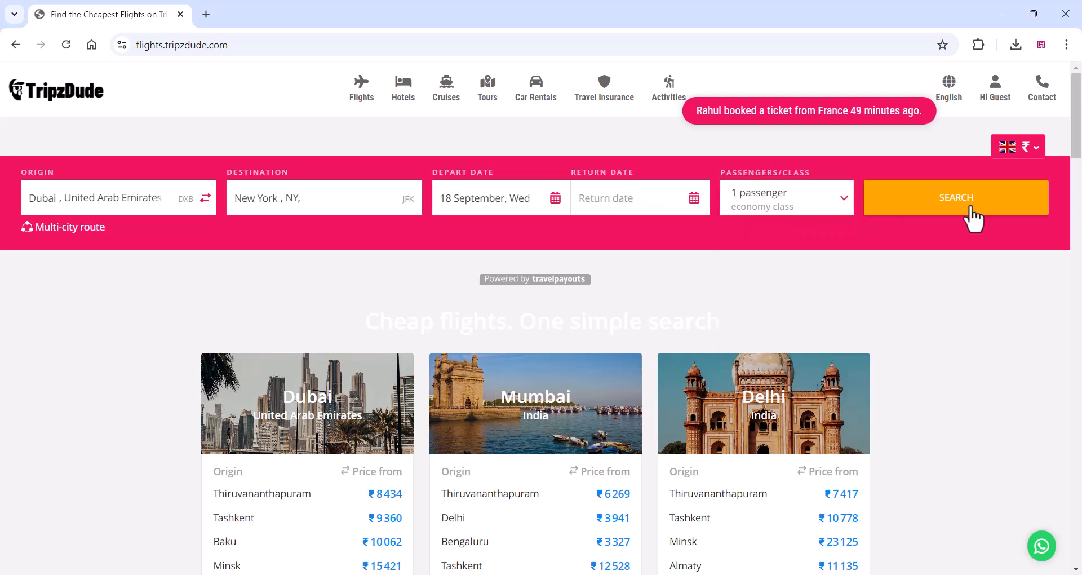
Step: Run the search and open booking for the ₹35,410 Wizz flight, reaching the passenger form
click(956, 198)
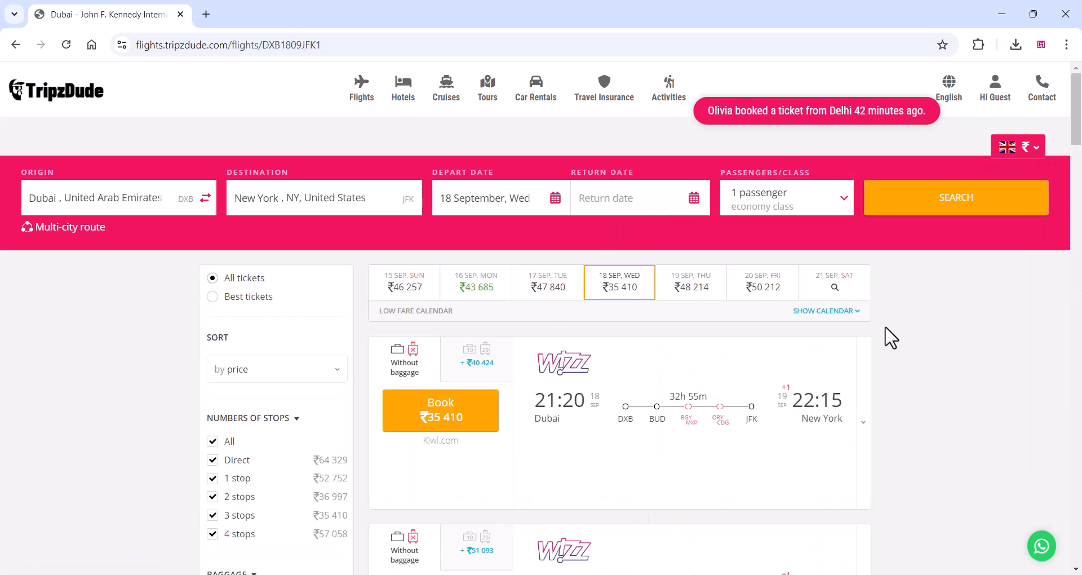
scroll(down, 3)
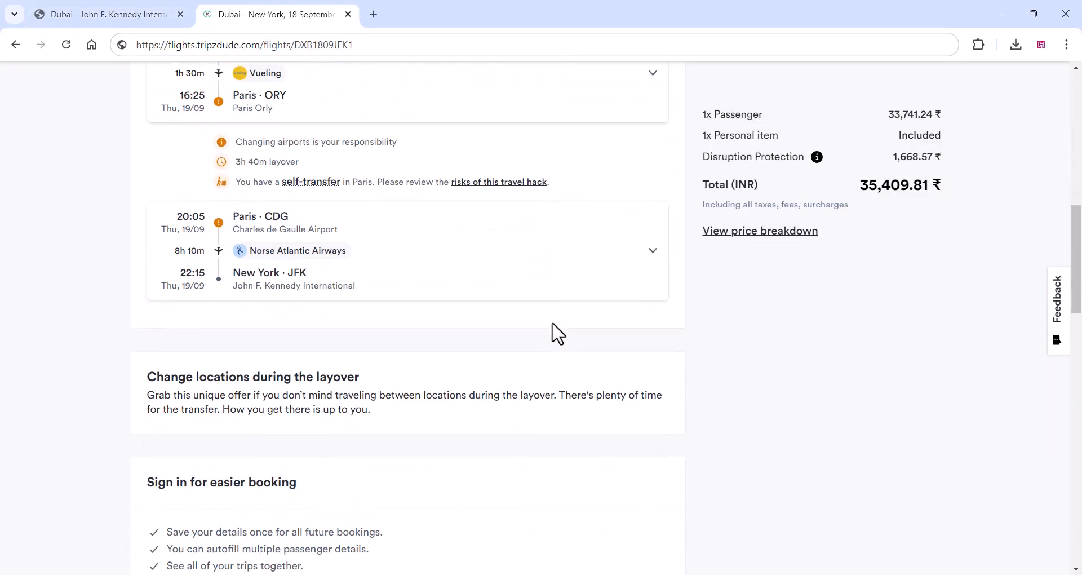
scroll(down, 3)
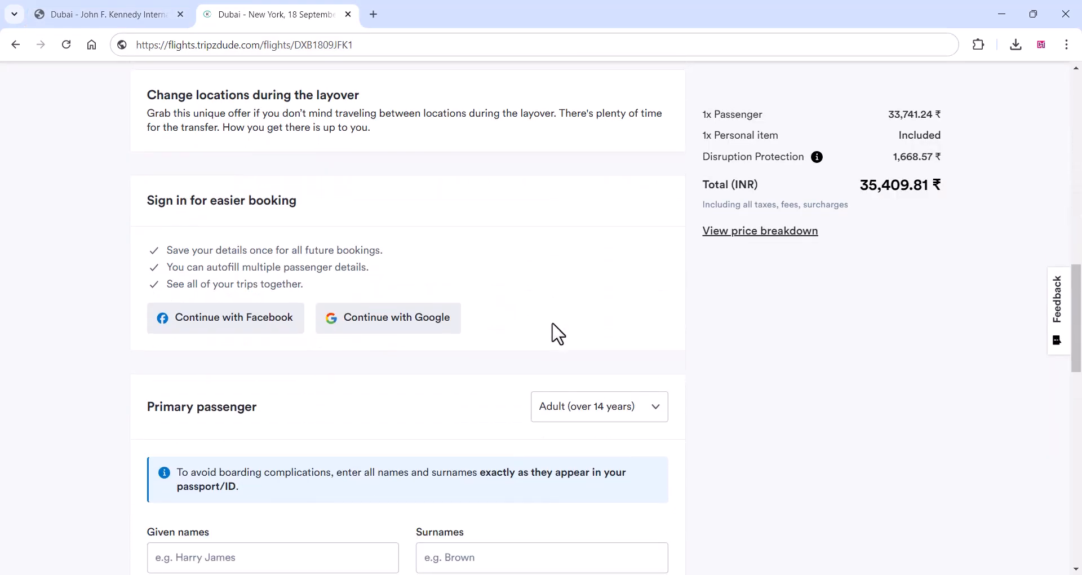
mouse_move(486, 326)
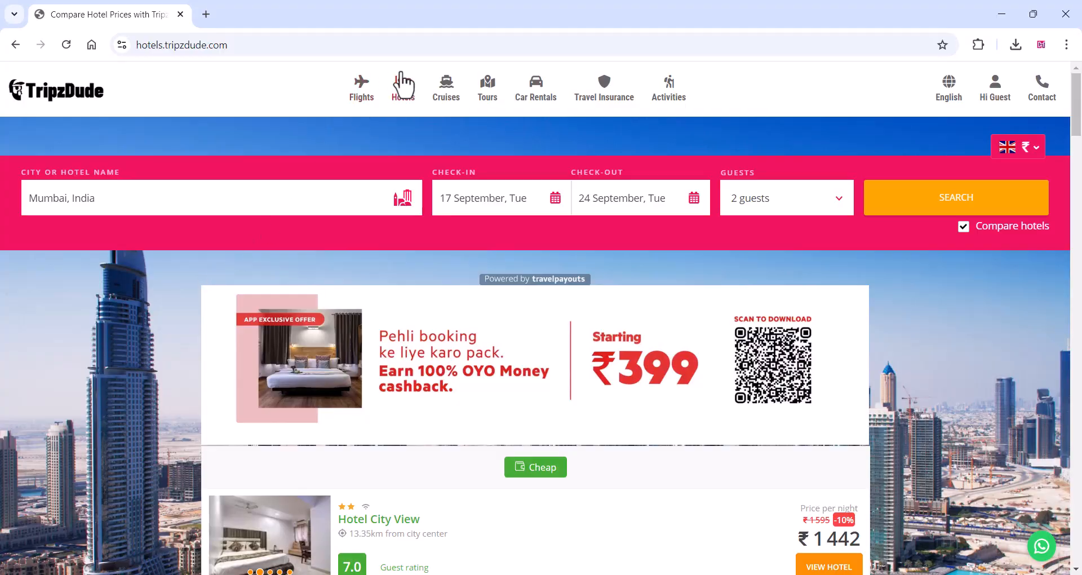
Step: Scroll through the Country Inn & Suites Navi Mumbai listing details from ₹6,650
scroll(down, 3)
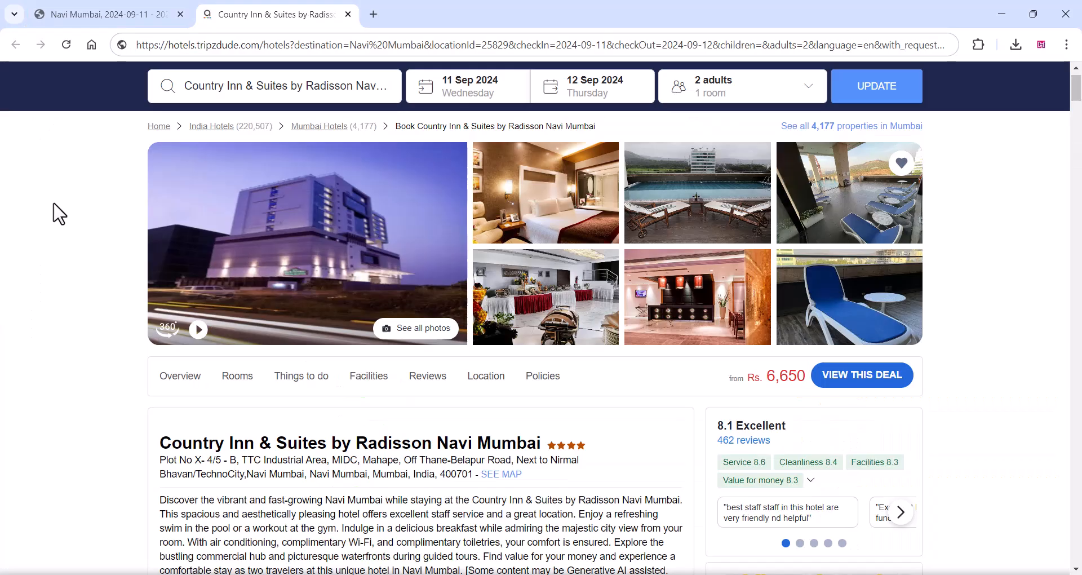
scroll(down, 3)
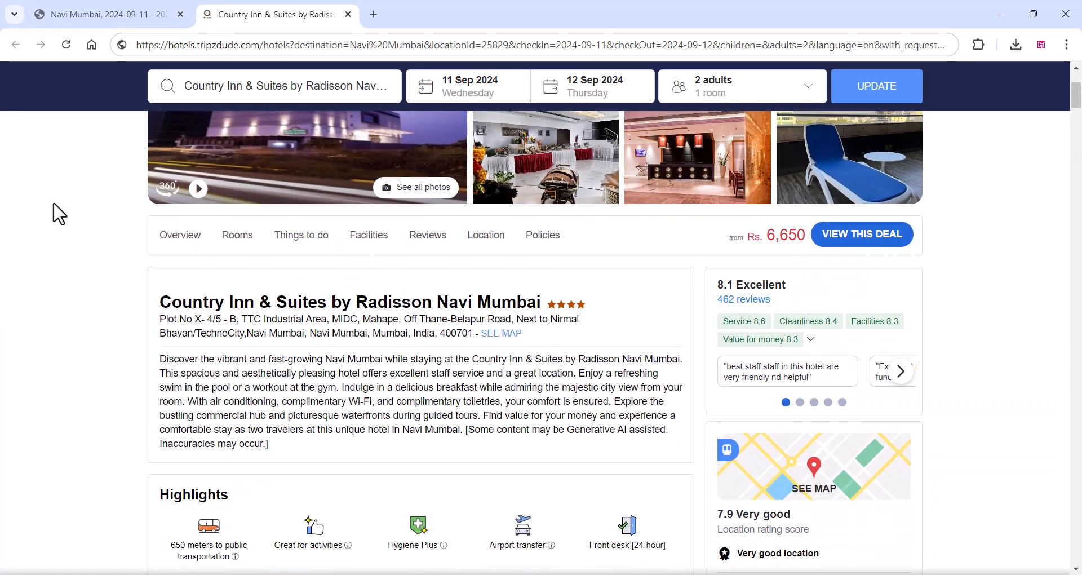
scroll(up, 3)
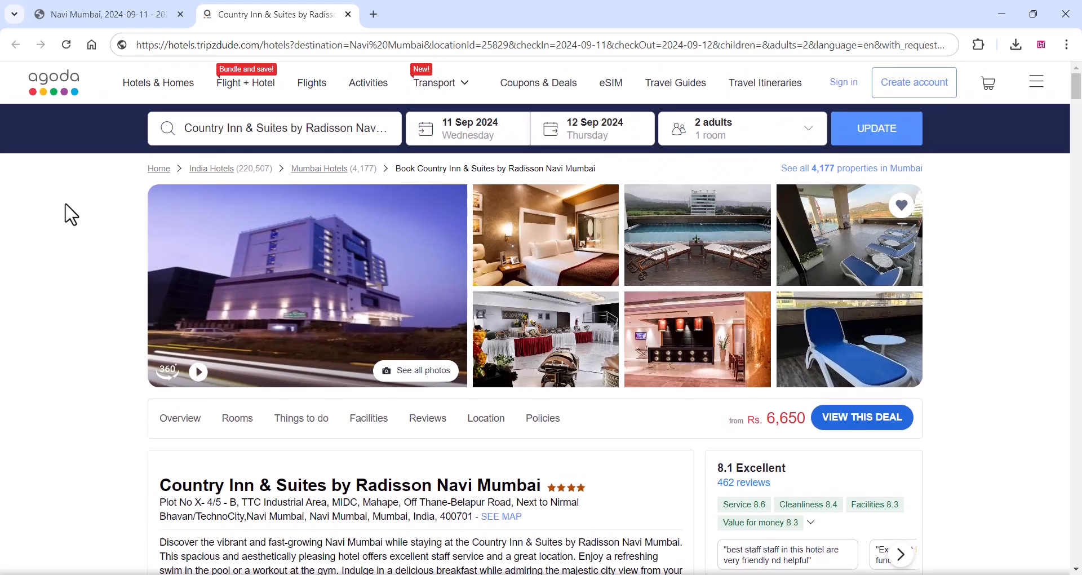
scroll(down, 3)
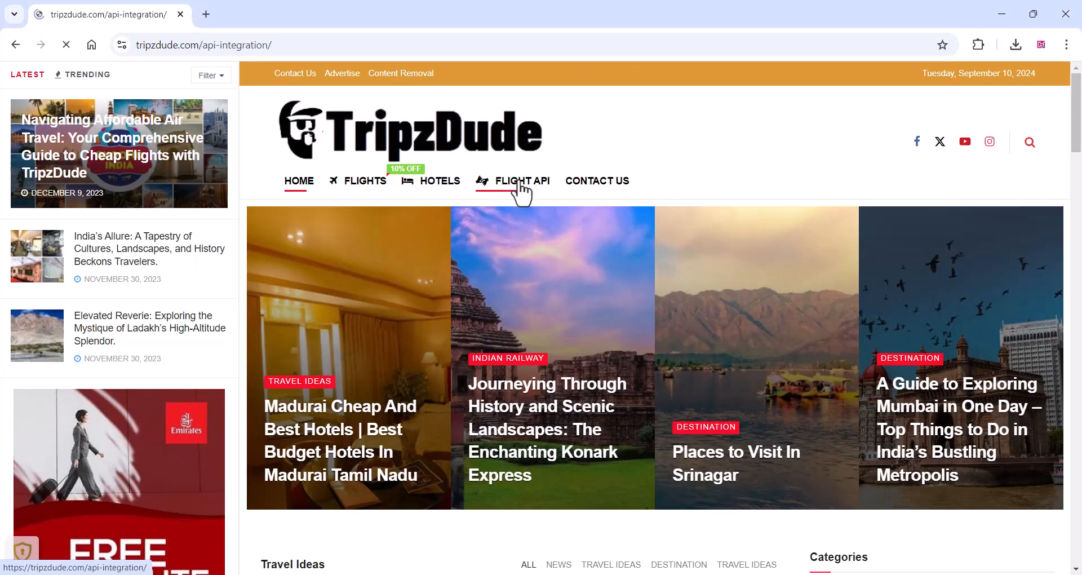
Step: Go to FLIGHT API and scroll through API Pricing Plans and Why Choose Tripzdude
click(522, 181)
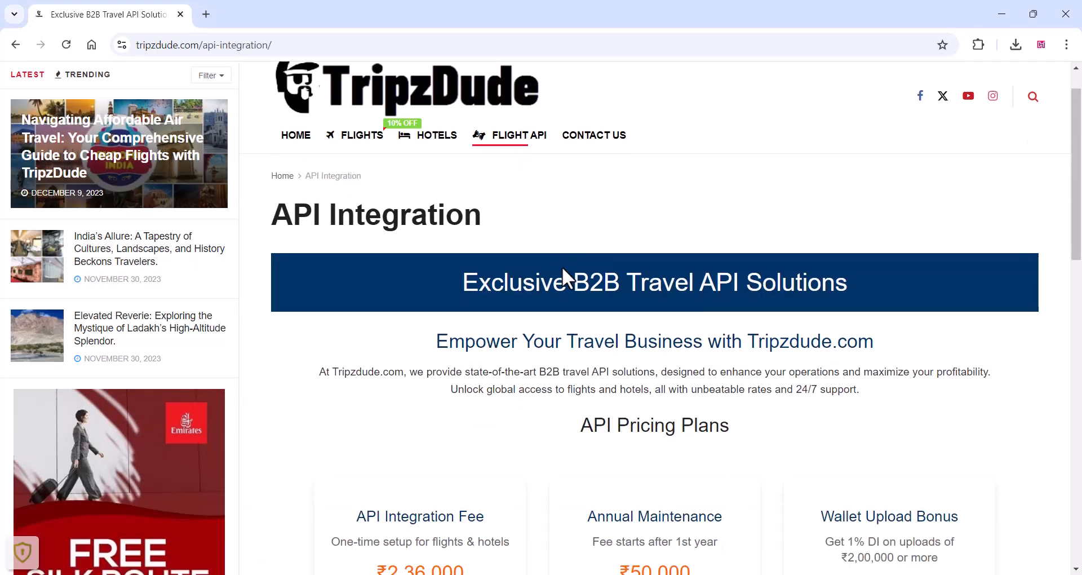
scroll(down, 3)
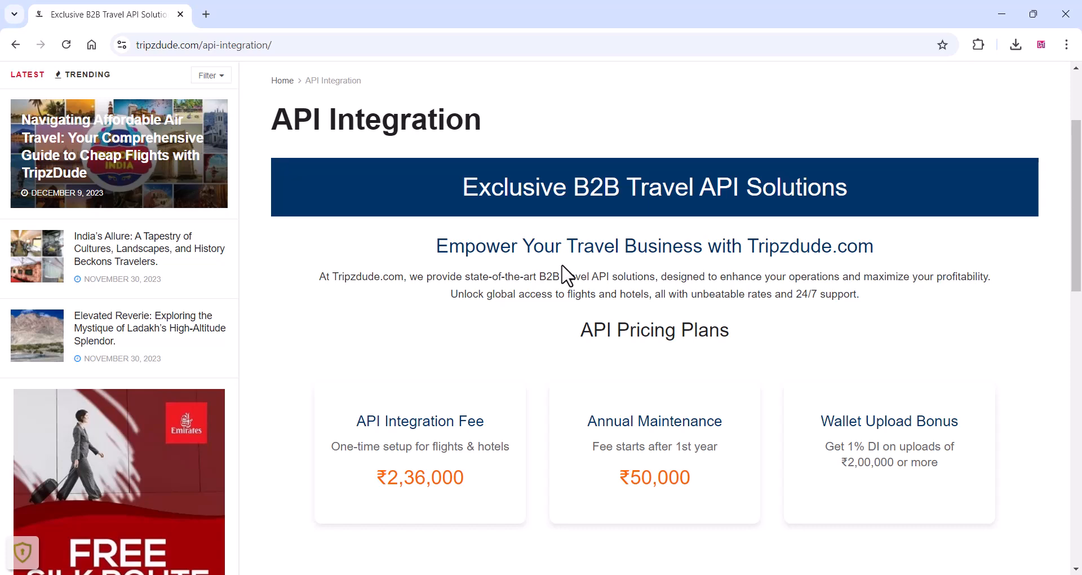
scroll(down, 3)
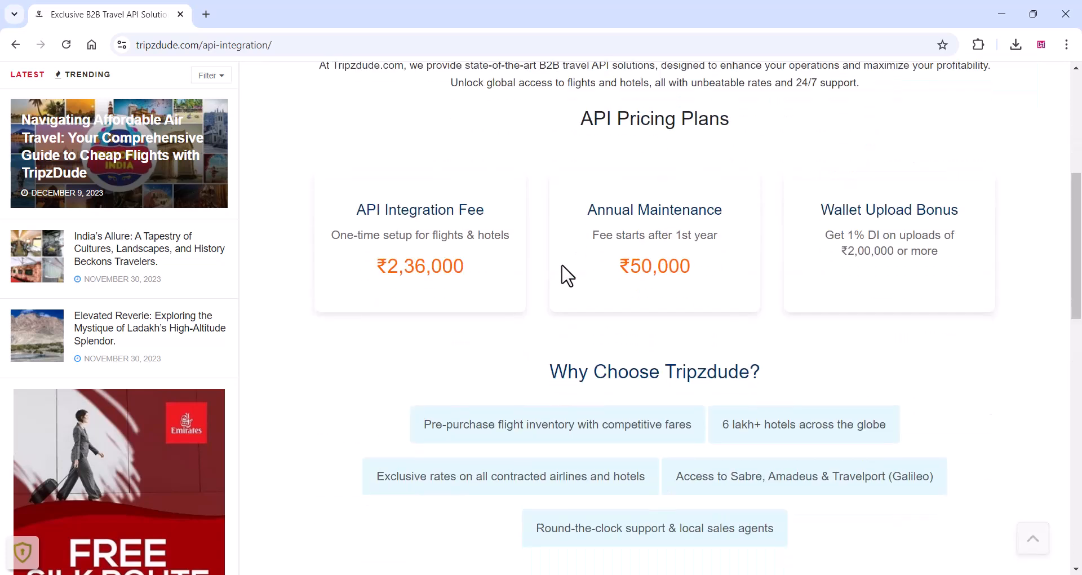
scroll(down, 3)
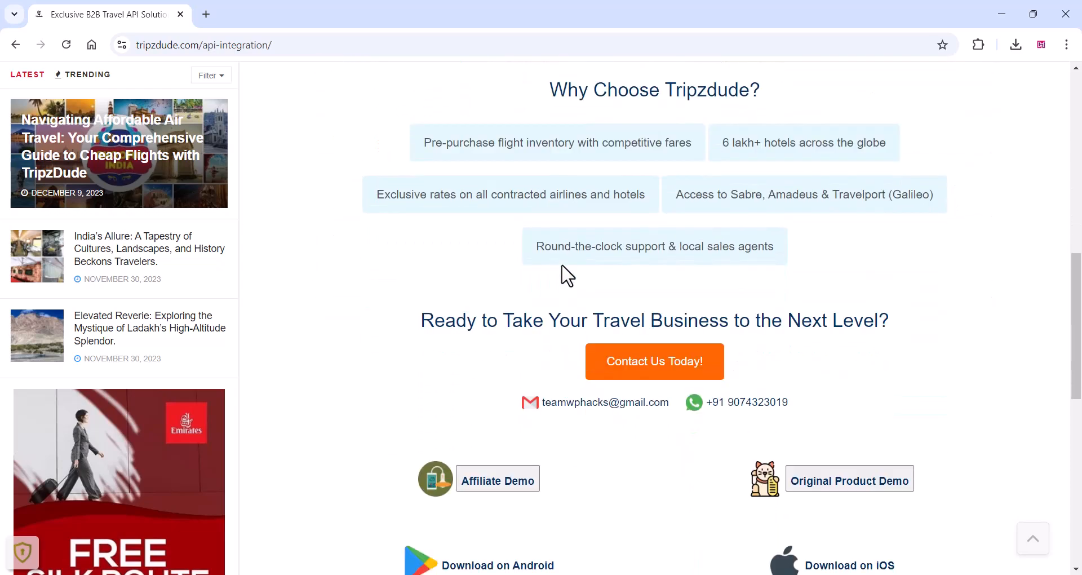